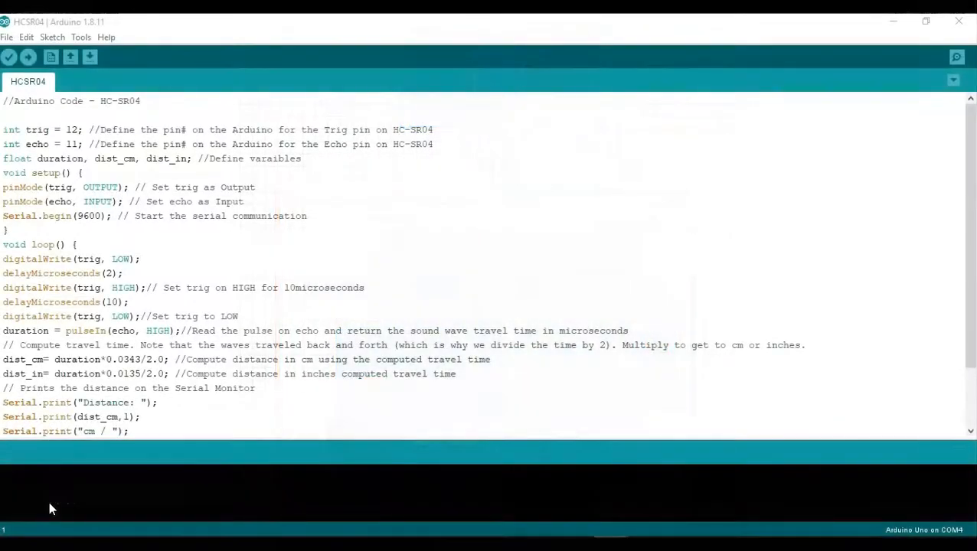
{"action": "mouse_move", "coordinate": [55, 504]}
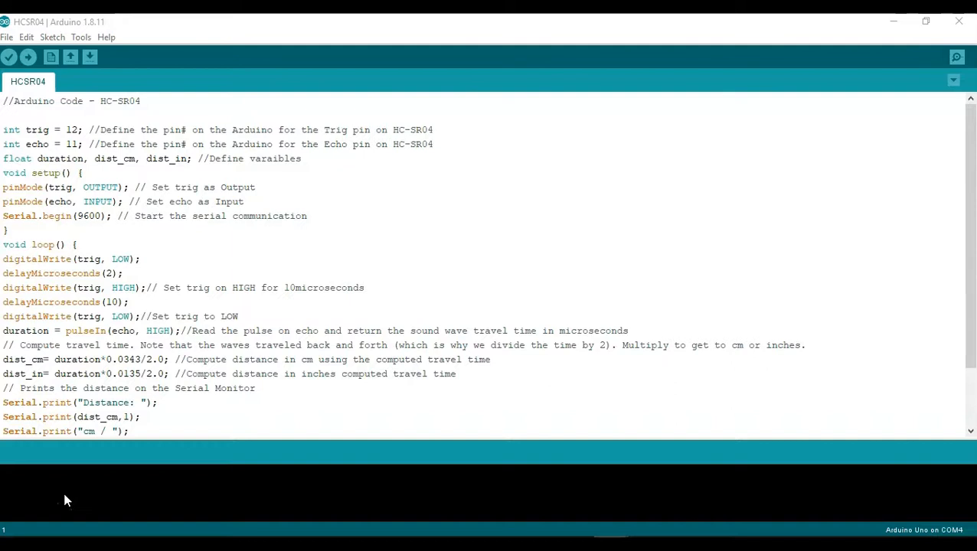
{"action": "mouse_move", "coordinate": [81, 493]}
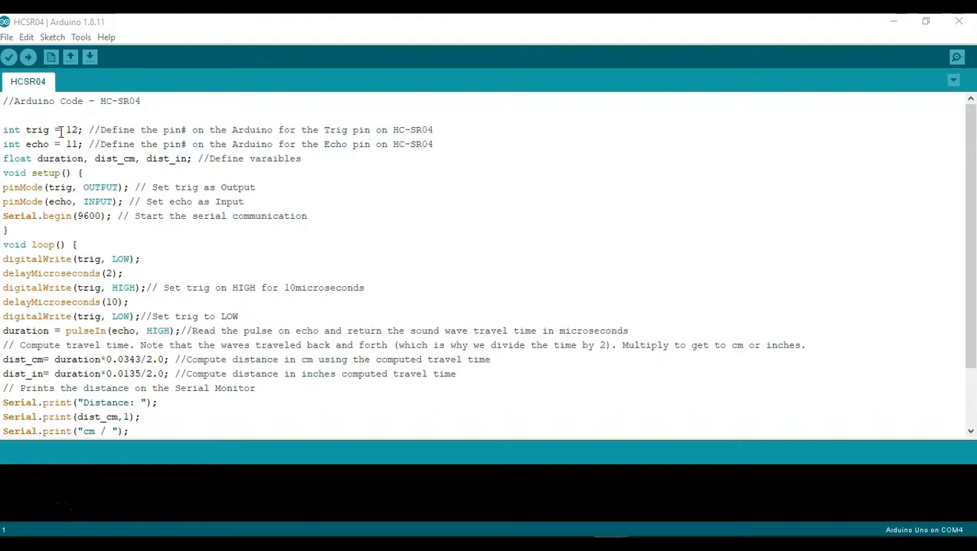
Review the tutorial's code listing, noting the trig pin variable name, and return to Sensor Specs.
{"action": "double_click", "coordinate": [70, 129]}
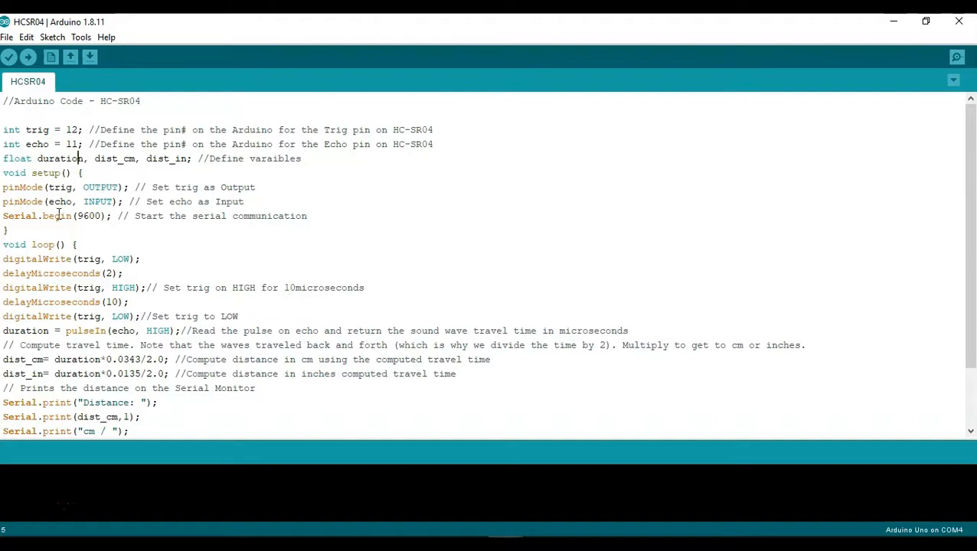
{"action": "mouse_move", "coordinate": [116, 225]}
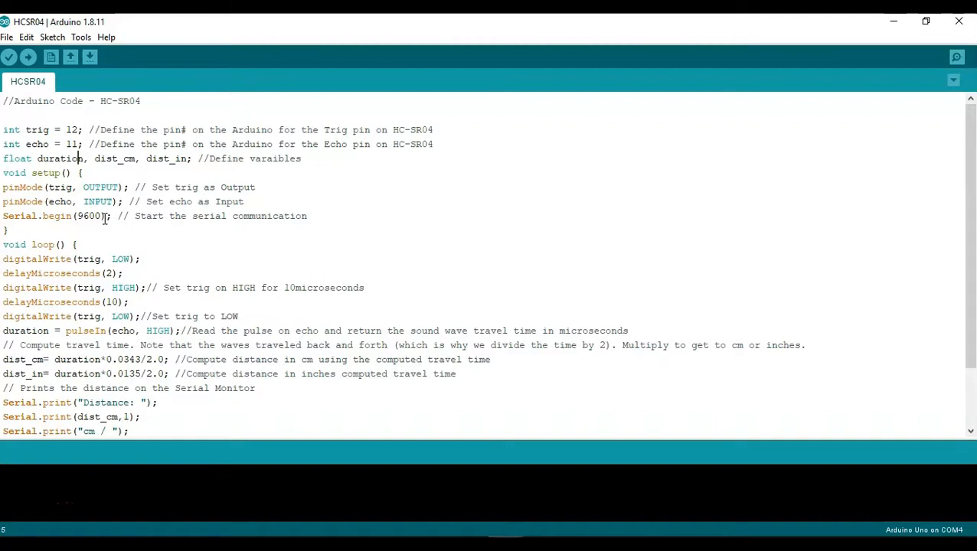
{"action": "scroll", "scroll_direction": "down", "scroll_amount": 3}
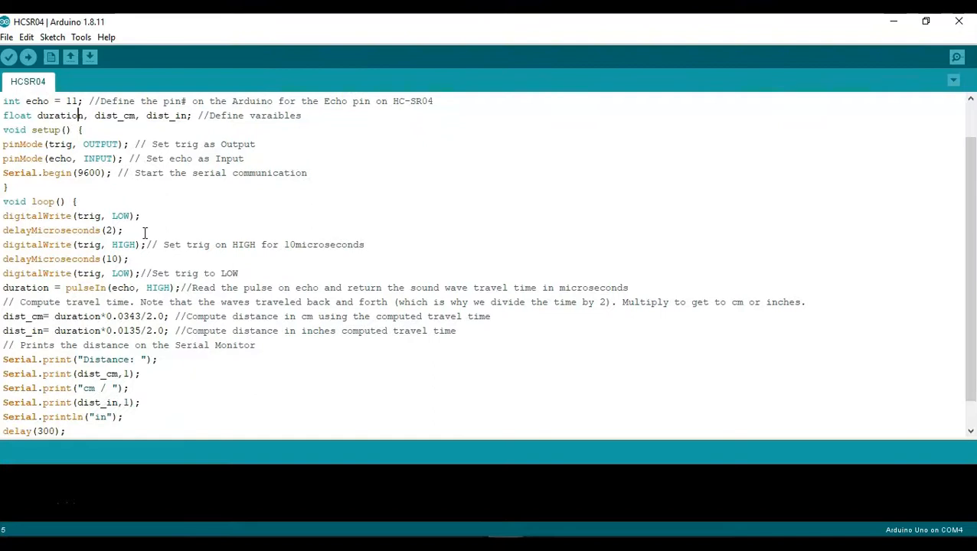
{"action": "scroll", "scroll_direction": "down", "scroll_amount": 3}
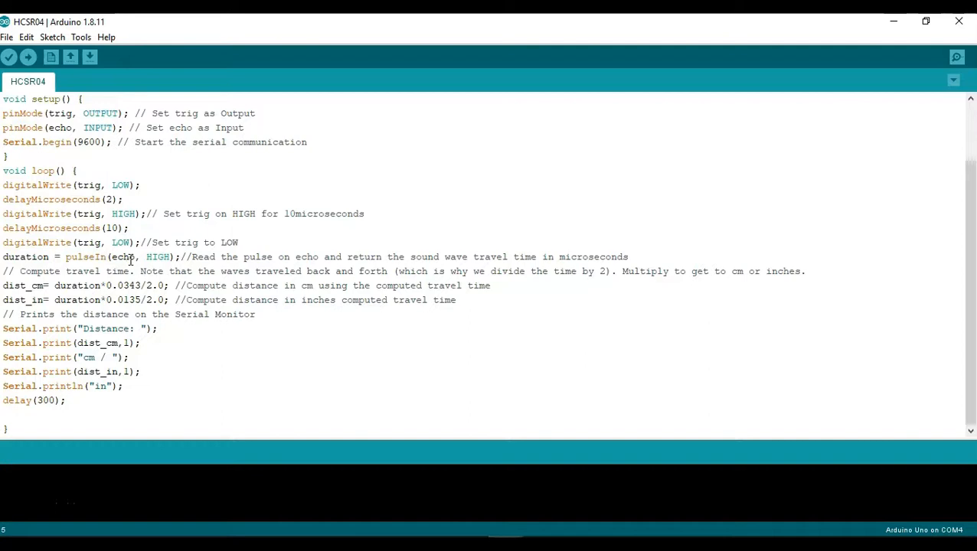
{"action": "mouse_move", "coordinate": [314, 251]}
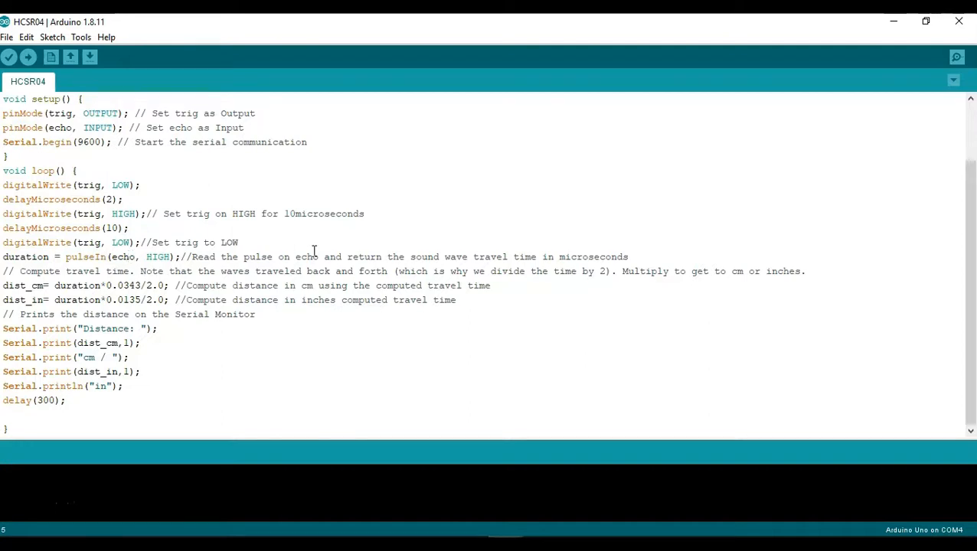
{"action": "mouse_move", "coordinate": [26, 264]}
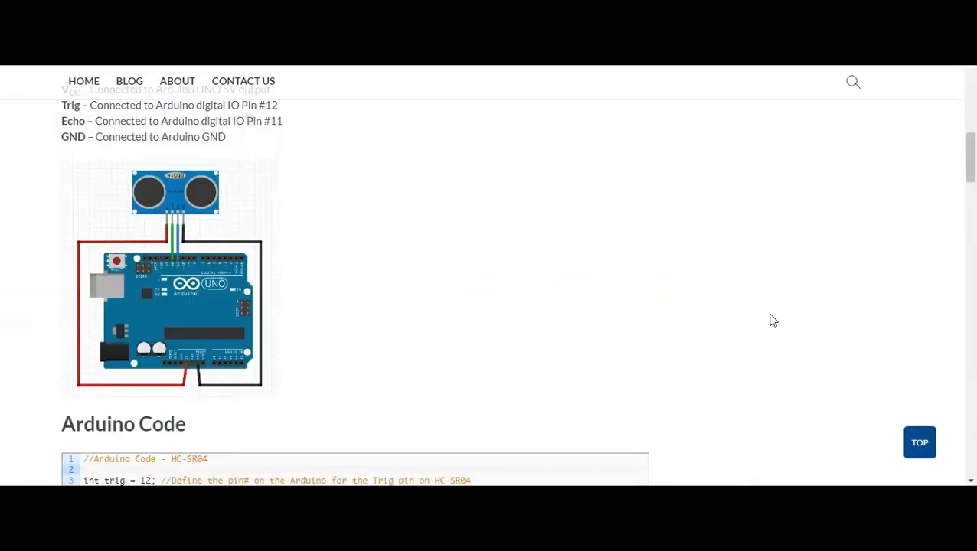
{"action": "scroll", "scroll_direction": "up", "scroll_amount": 3}
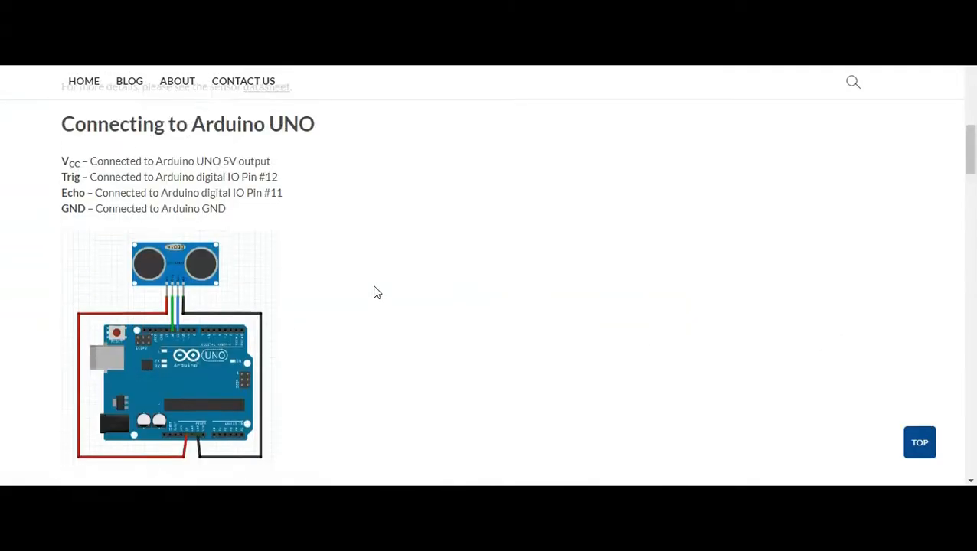
{"action": "scroll", "scroll_direction": "up", "scroll_amount": 3}
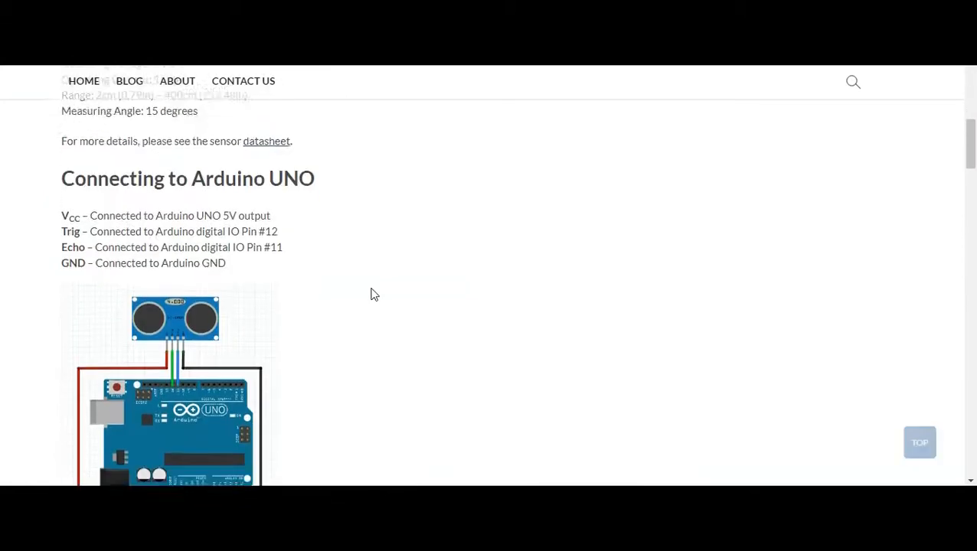
{"action": "scroll", "scroll_direction": "down", "scroll_amount": 3}
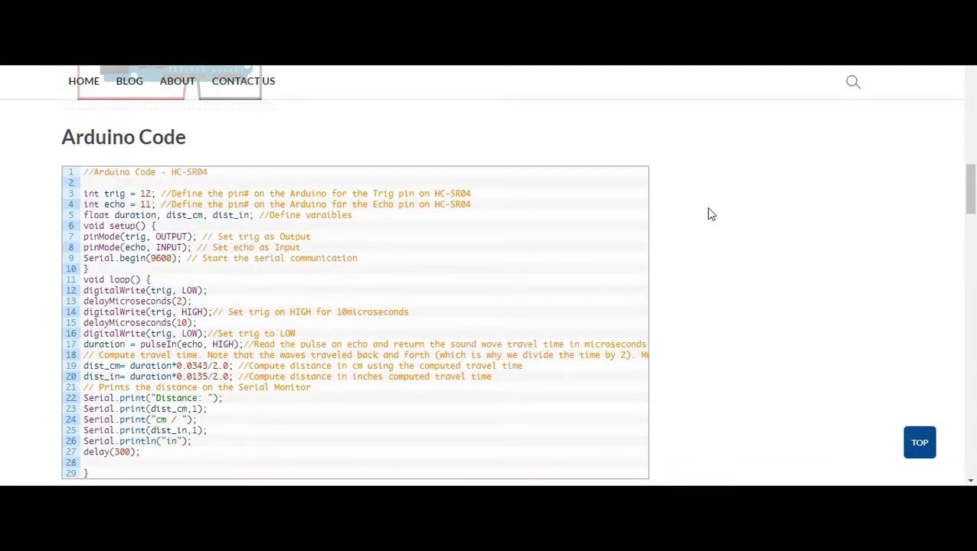
{"action": "scroll", "scroll_direction": "down", "scroll_amount": 3}
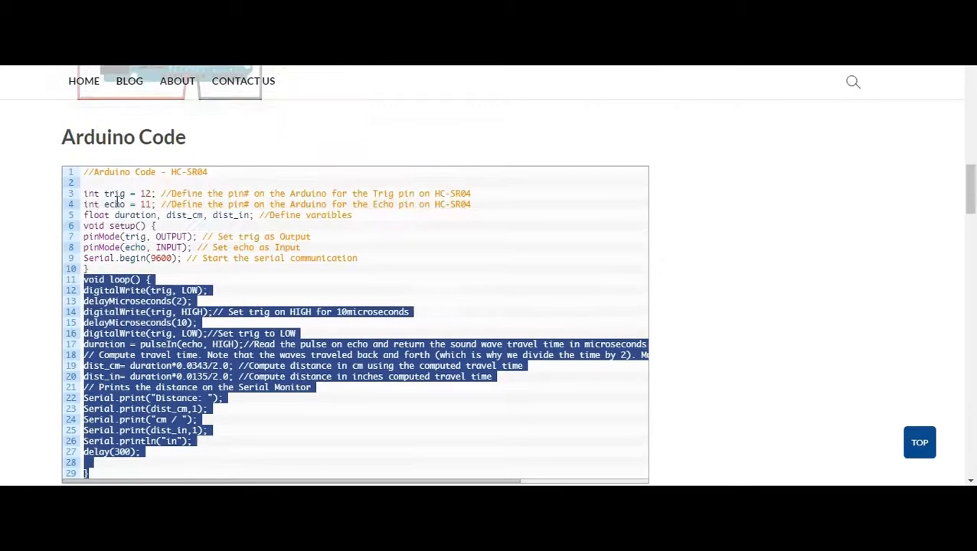
{"action": "left_click", "coordinate": [689, 213]}
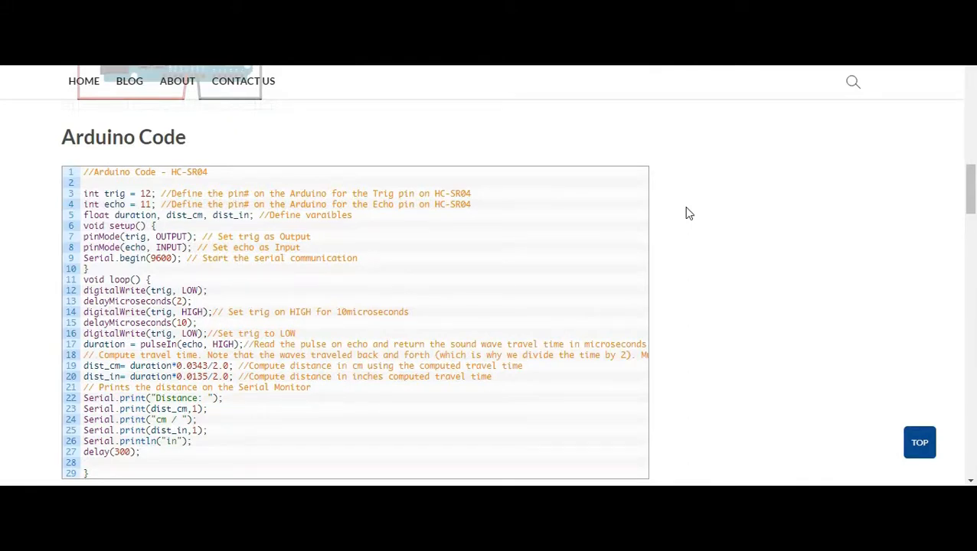
{"action": "mouse_move", "coordinate": [677, 257]}
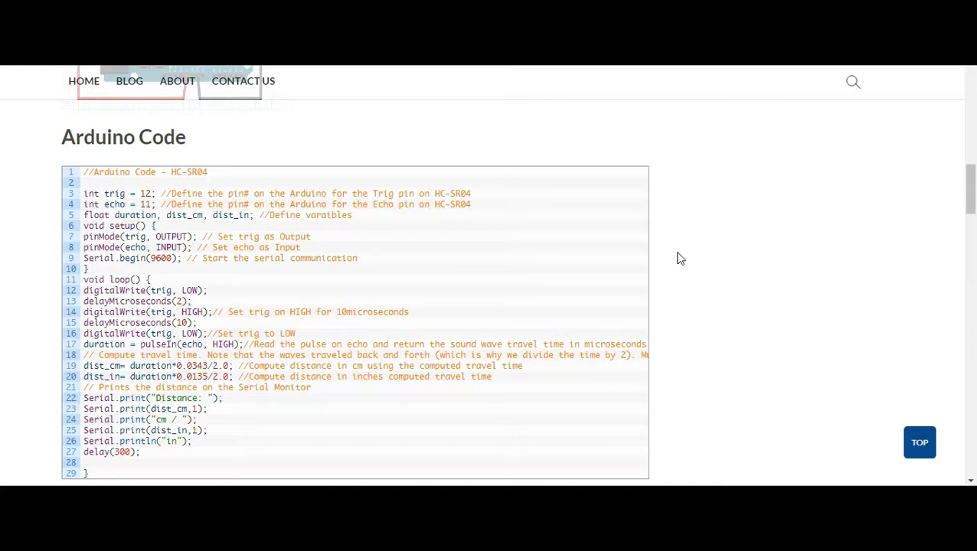
{"action": "scroll", "scroll_direction": "up", "scroll_amount": 3}
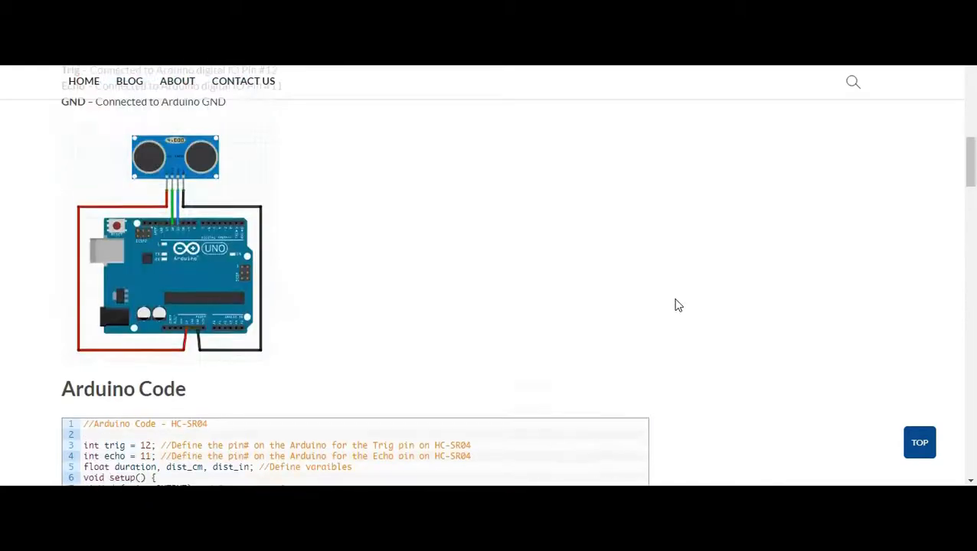
{"action": "scroll", "scroll_direction": "up", "scroll_amount": 3}
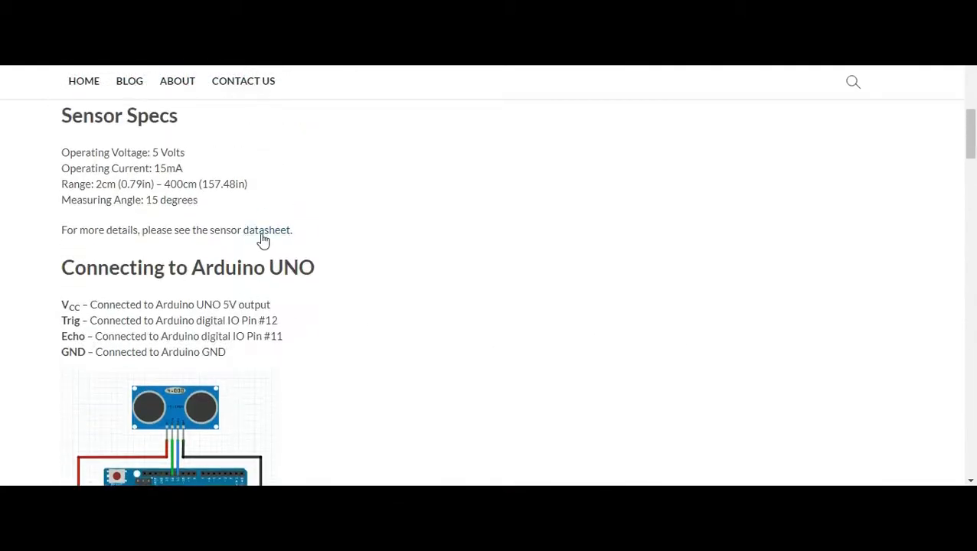
View the HC-SR04 datasheet and scroll down to its features and timing diagram.
{"action": "left_click", "coordinate": [273, 229]}
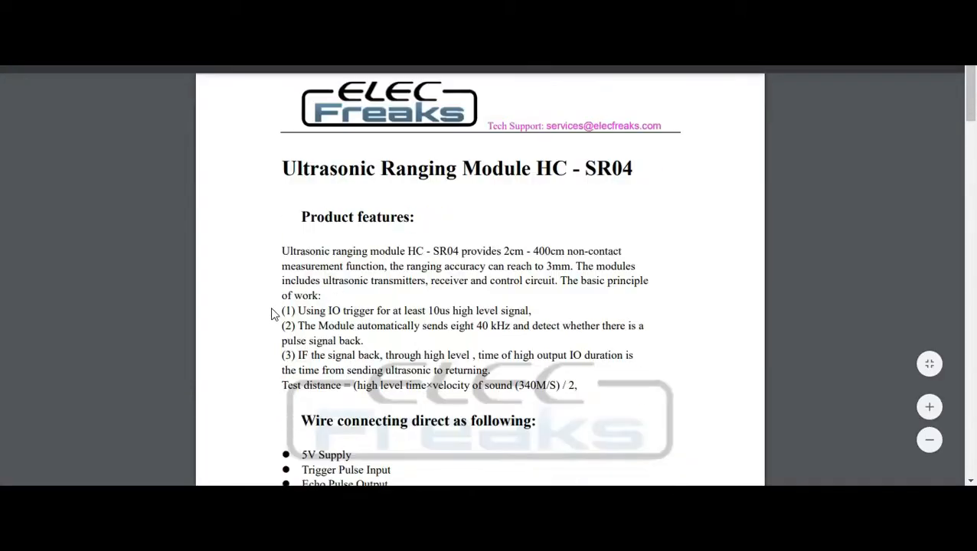
{"action": "scroll", "scroll_direction": "down", "scroll_amount": 3}
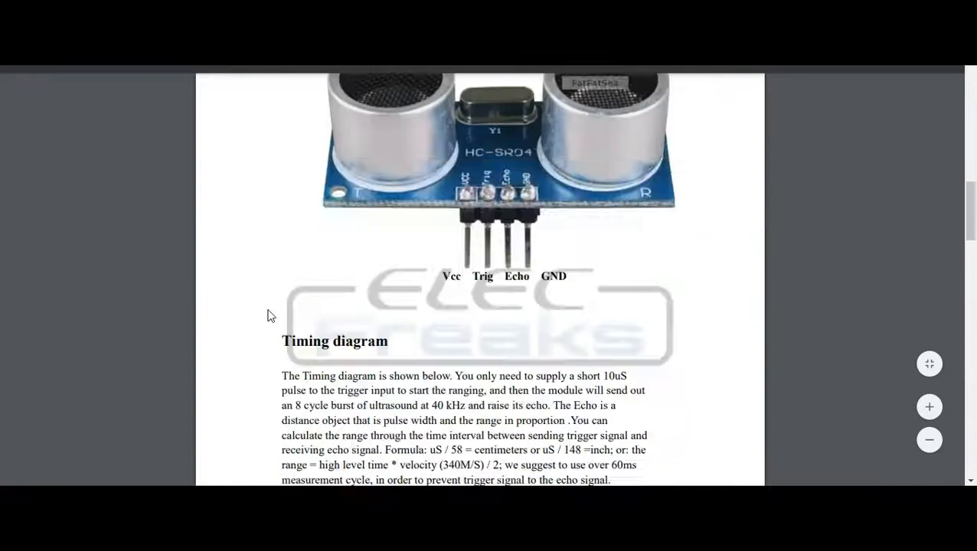
{"action": "scroll", "scroll_direction": "down", "scroll_amount": 3}
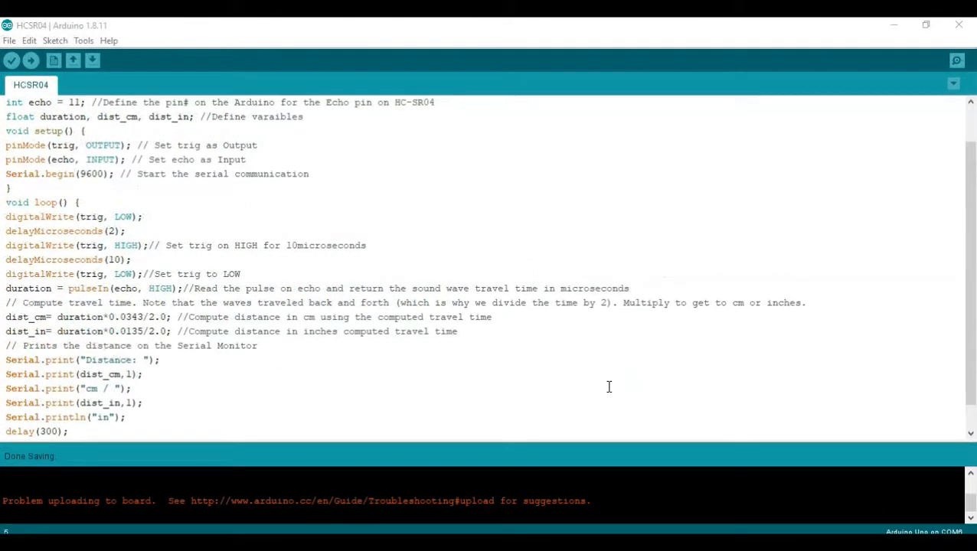
Re-upload the HC-SR04 sketch to the Arduino Uno and watch the serial/status output.
{"action": "left_click", "coordinate": [31, 60]}
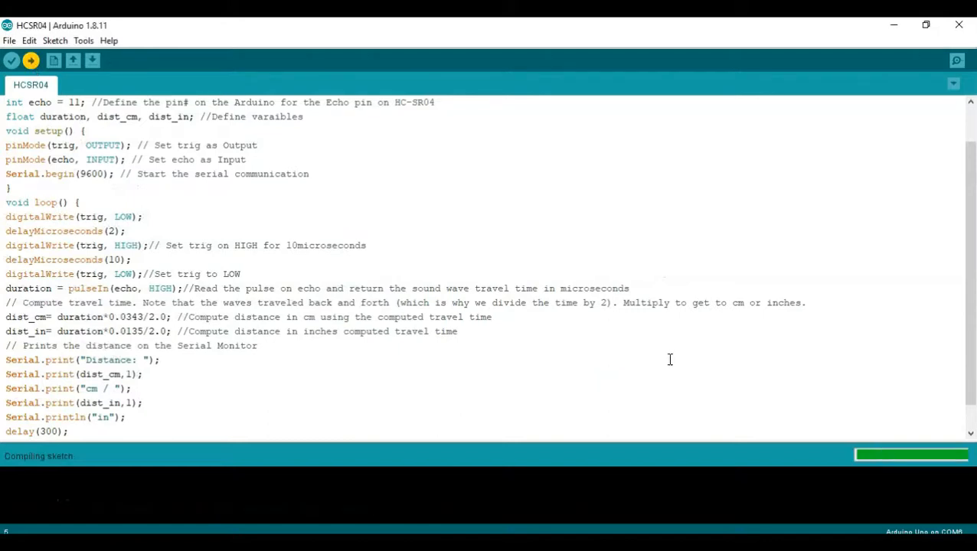
{"action": "left_click", "coordinate": [31, 60]}
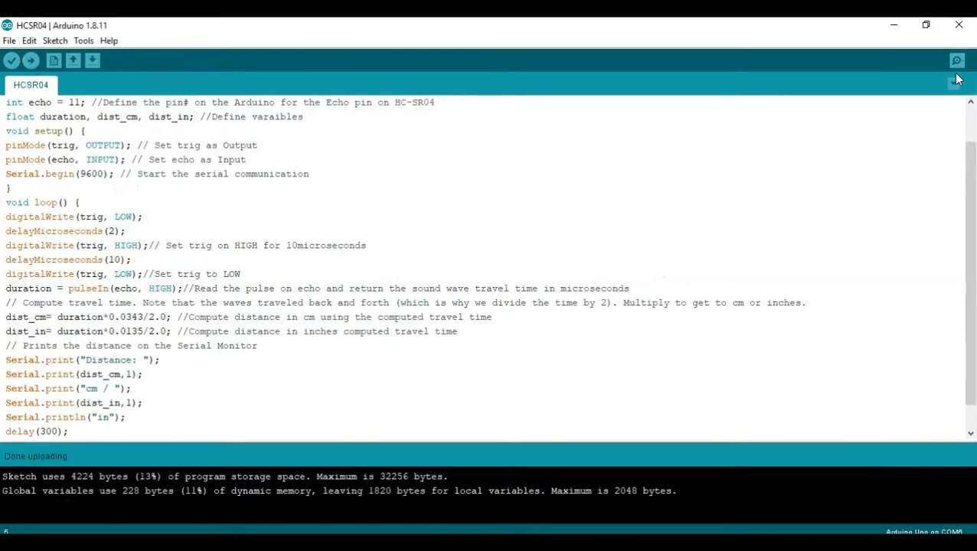
{"action": "left_click", "coordinate": [956, 61]}
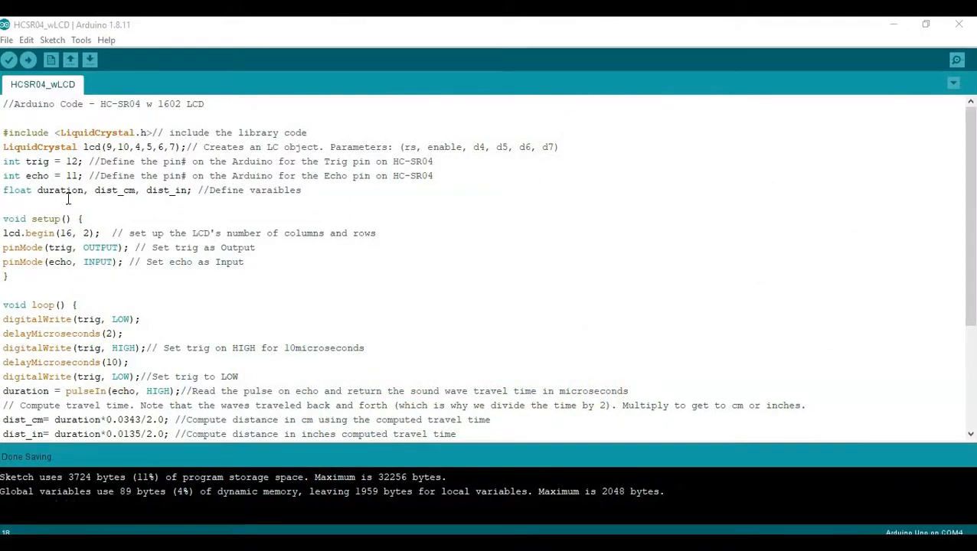
{"action": "left_click_drag", "start_coordinate": [3, 161], "coordinate": [176, 190]}
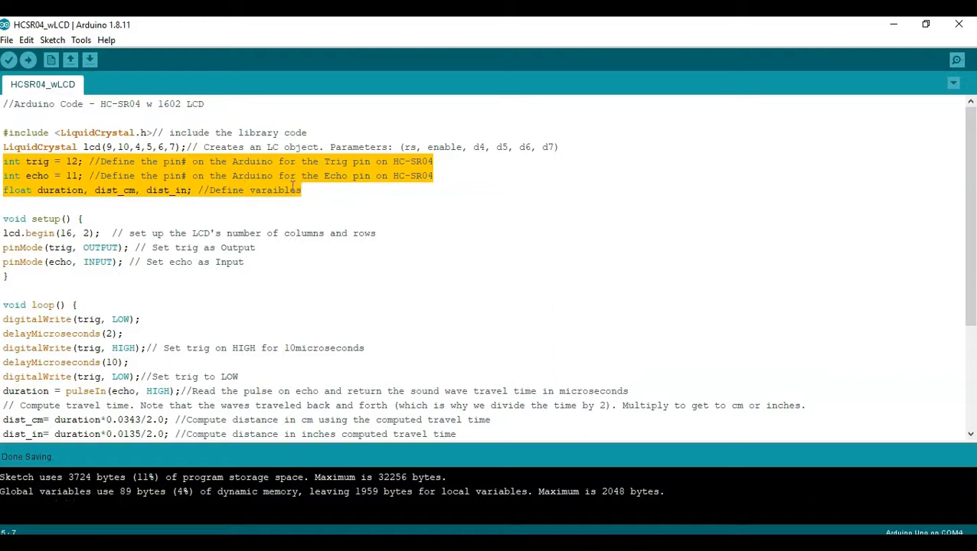
{"action": "left_click", "coordinate": [320, 131]}
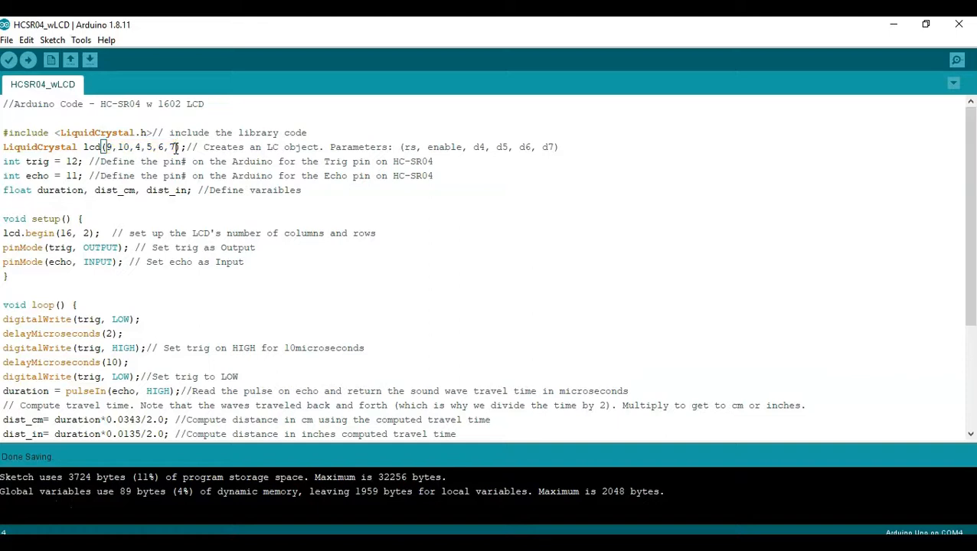
{"action": "mouse_move", "coordinate": [406, 147]}
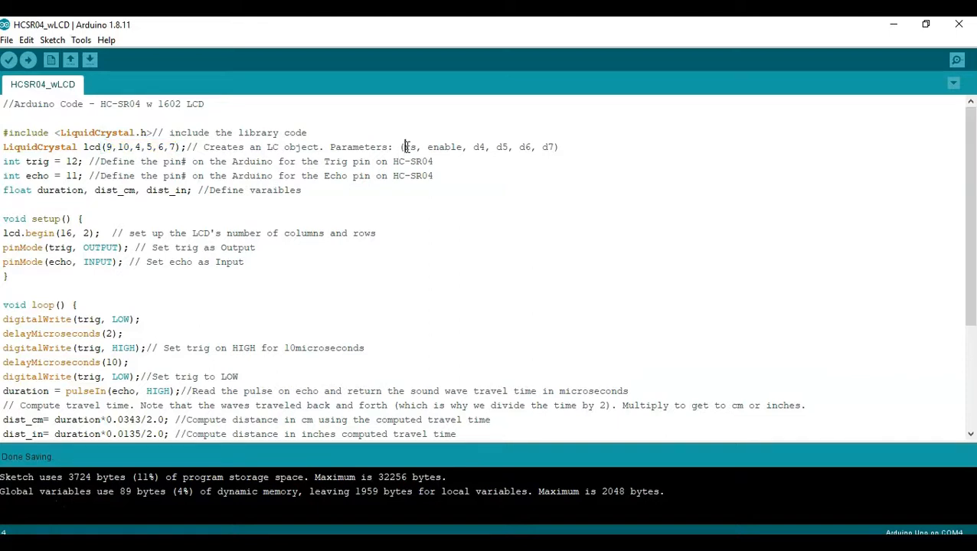
{"action": "left_click_drag", "start_coordinate": [404, 147], "coordinate": [556, 147]}
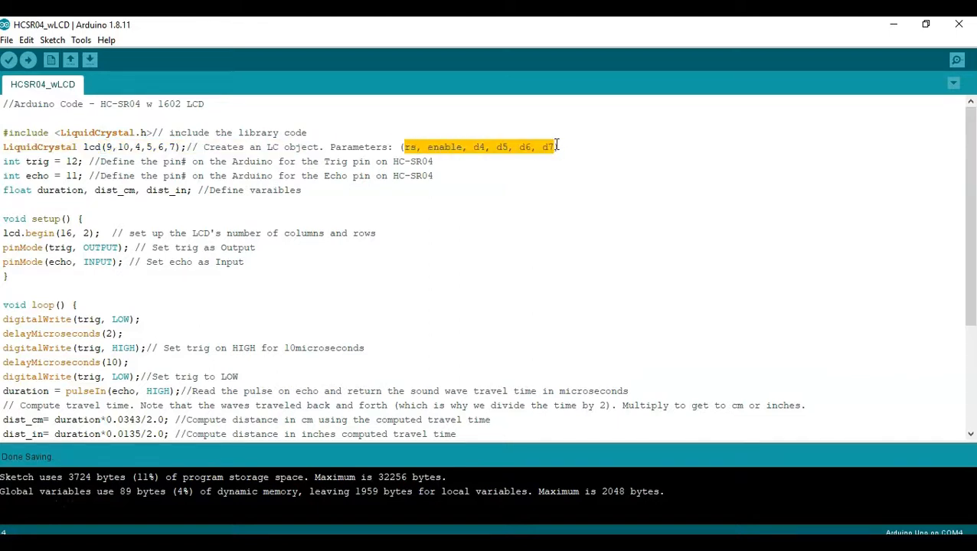
{"action": "left_click", "coordinate": [559, 147]}
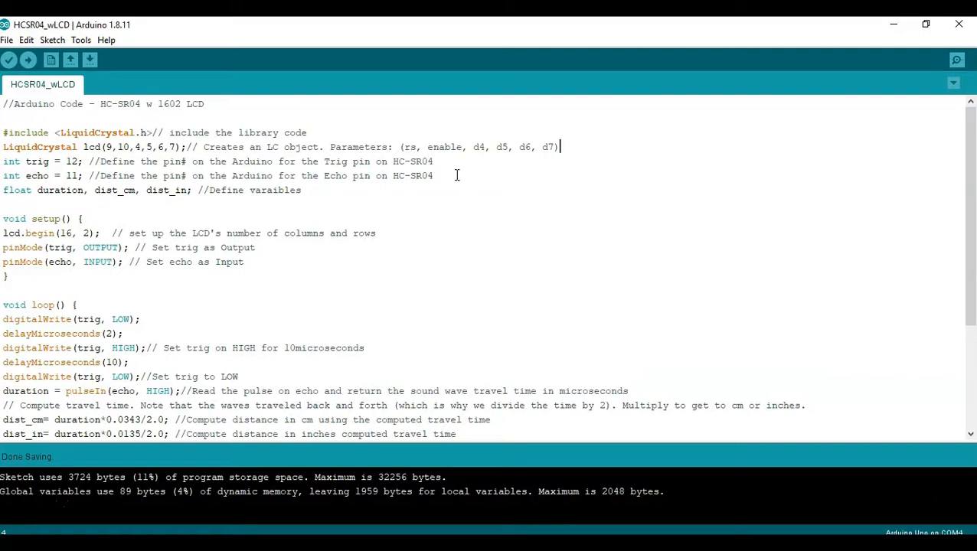
{"action": "mouse_move", "coordinate": [416, 147]}
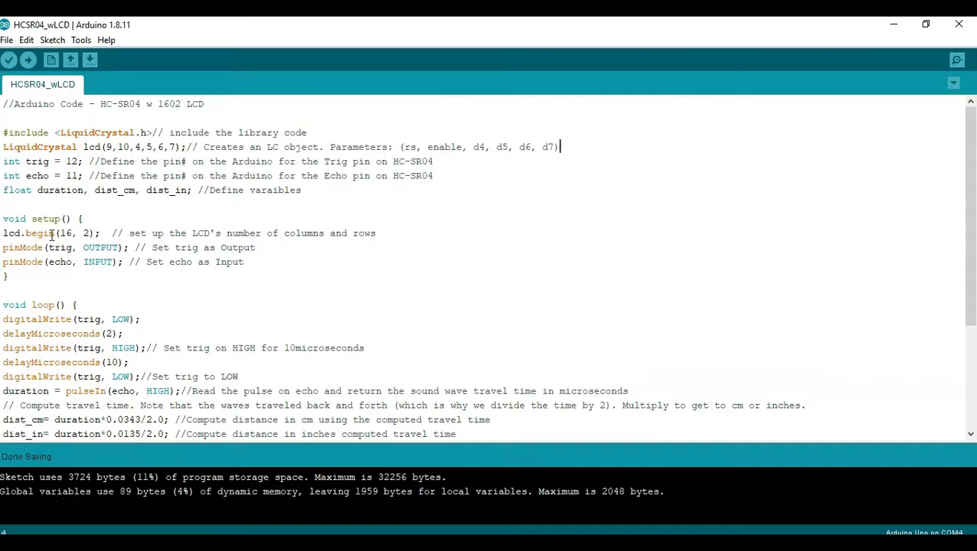
{"action": "mouse_move", "coordinate": [116, 278]}
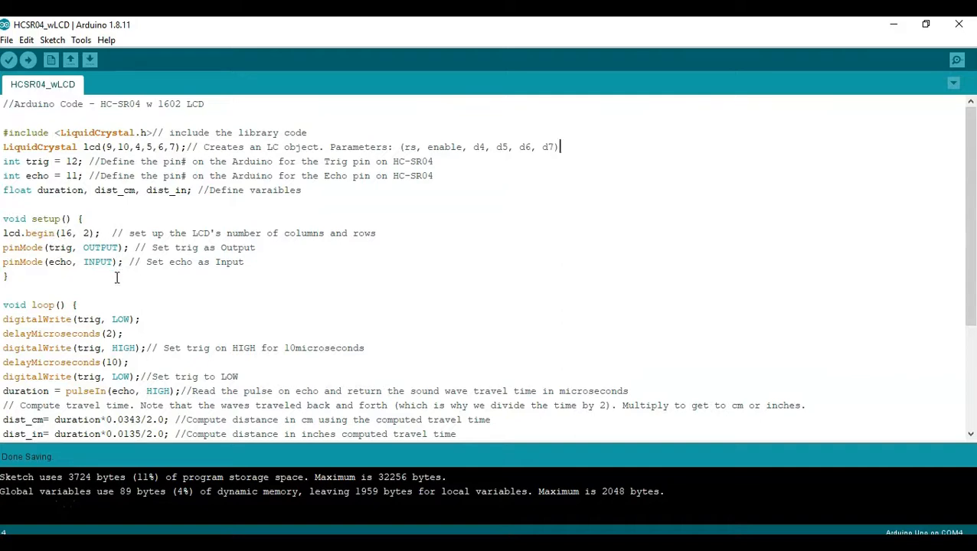
{"action": "mouse_move", "coordinate": [129, 288]}
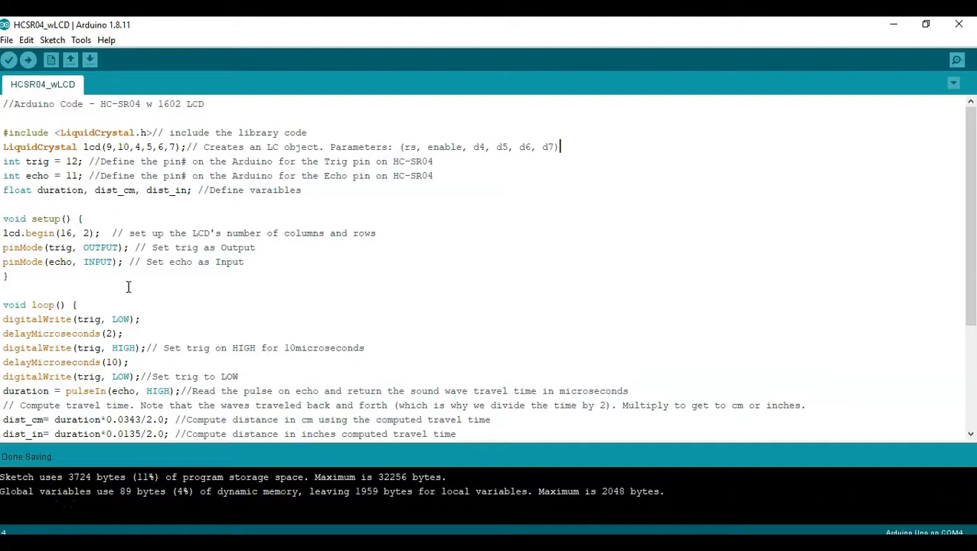
{"action": "scroll", "scroll_direction": "down", "scroll_amount": 3}
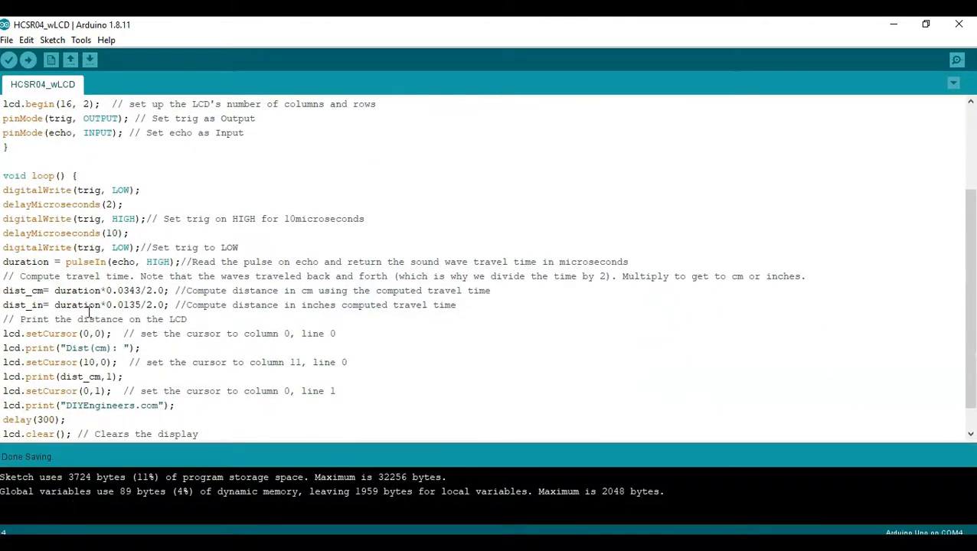
{"action": "scroll", "scroll_direction": "down", "scroll_amount": 3}
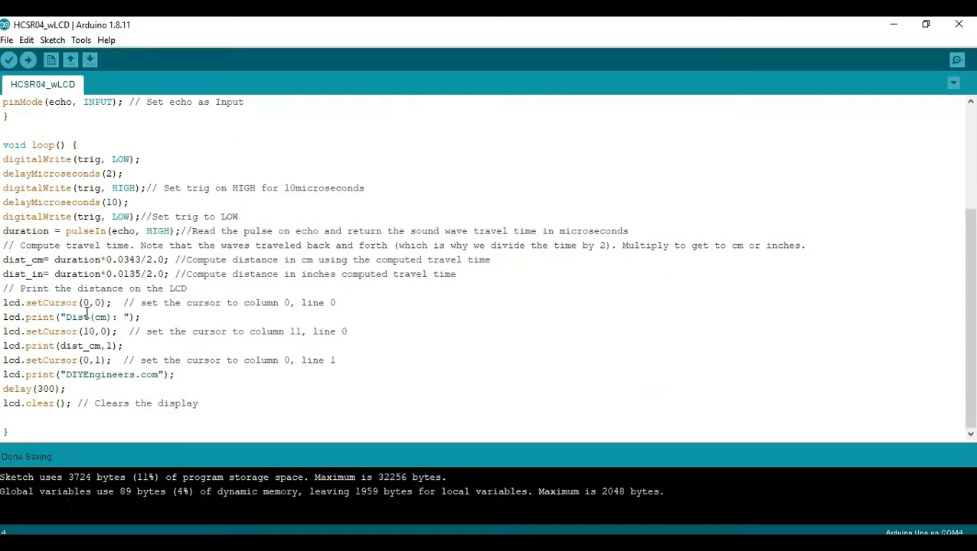
{"action": "mouse_move", "coordinate": [28, 303]}
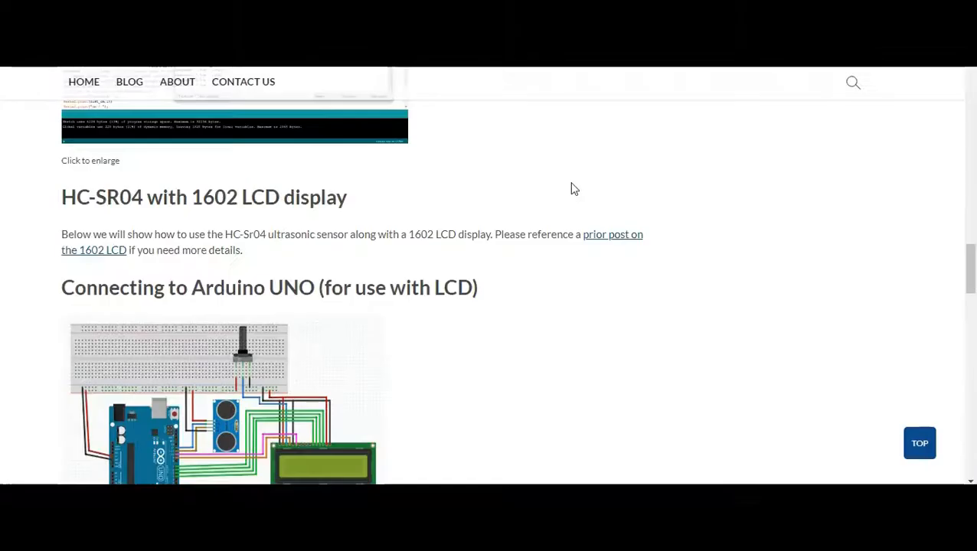
{"action": "mouse_move", "coordinate": [243, 231]}
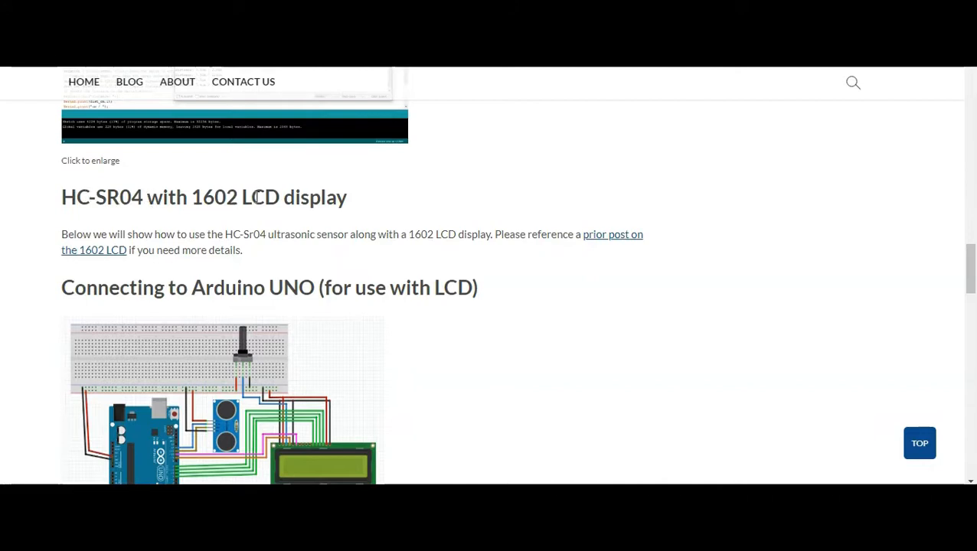
{"action": "mouse_move", "coordinate": [258, 196]}
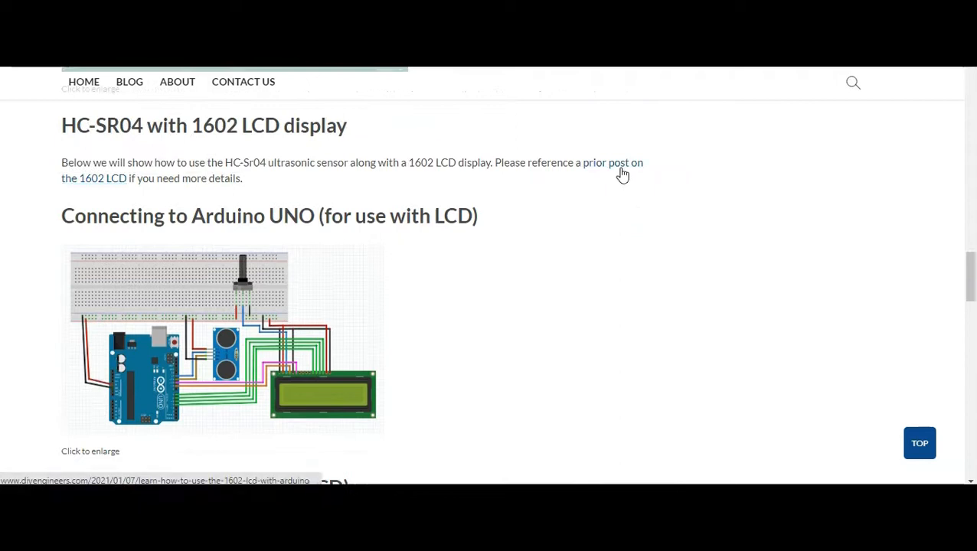
{"action": "mouse_move", "coordinate": [539, 217]}
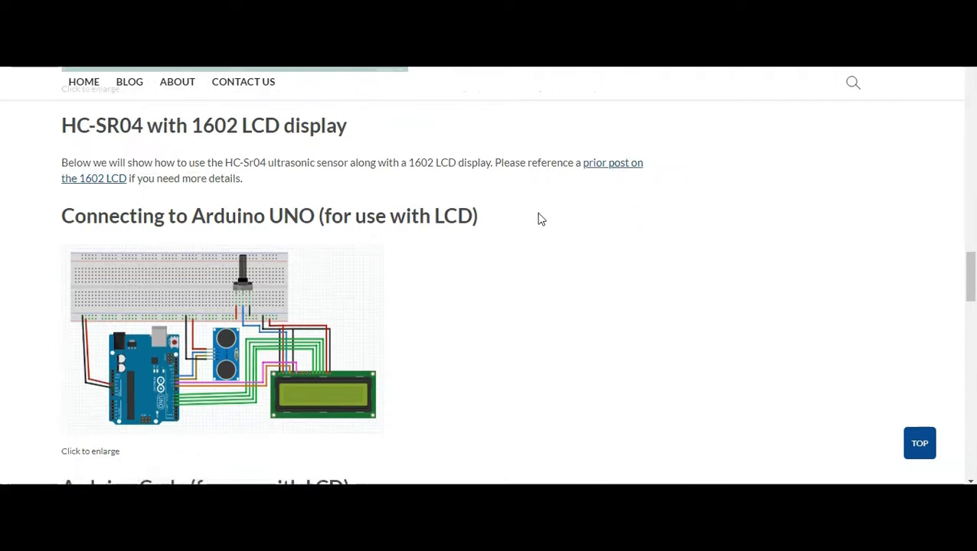
{"action": "scroll", "scroll_direction": "down", "scroll_amount": 3}
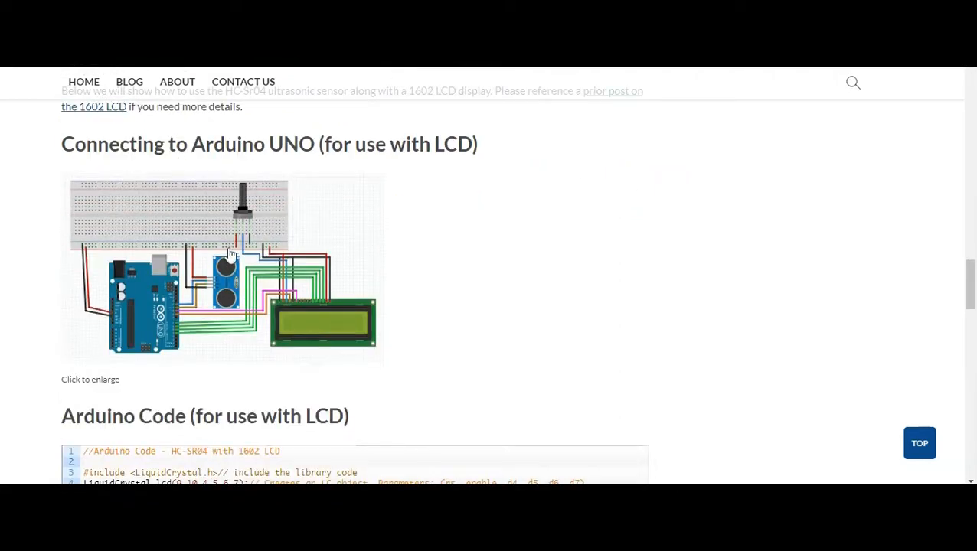
{"action": "mouse_move", "coordinate": [214, 259]}
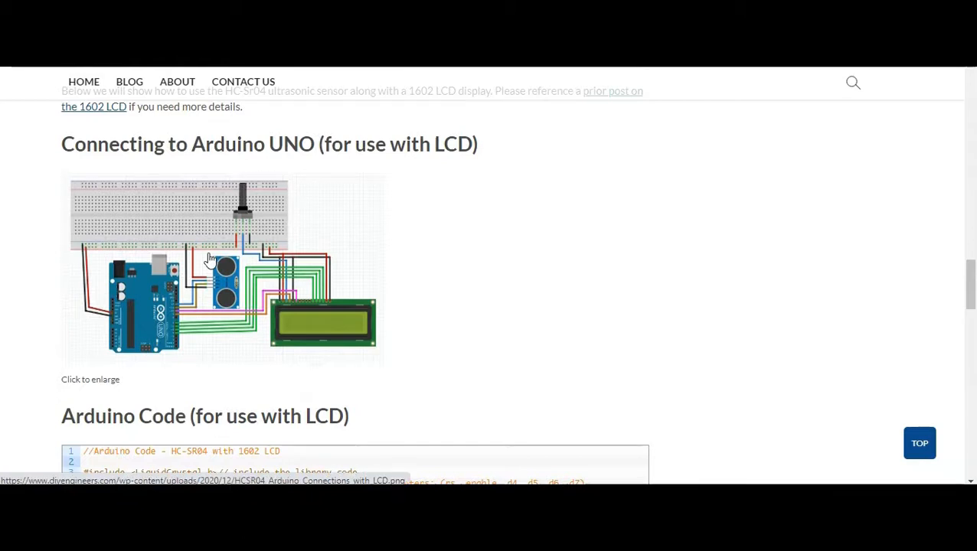
{"action": "left_click", "coordinate": [222, 268]}
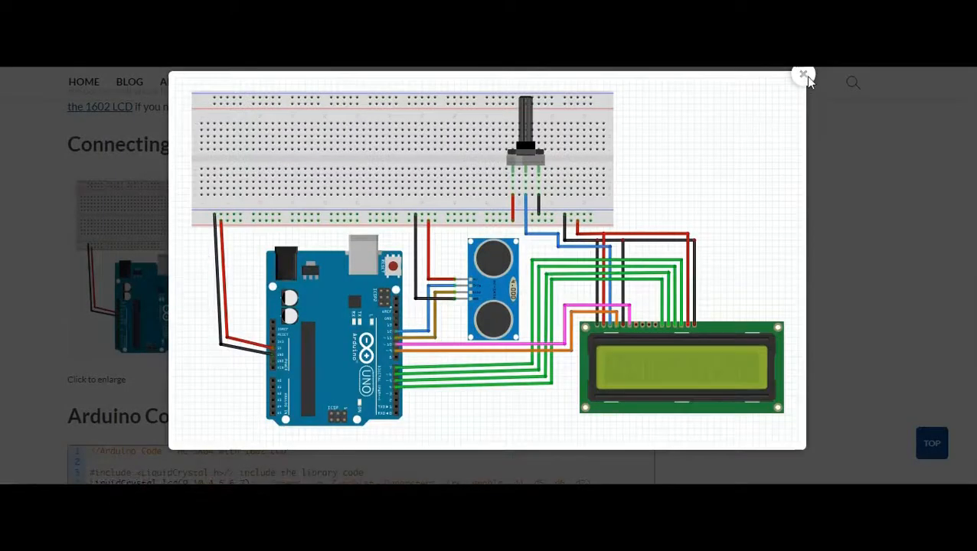
{"action": "left_click", "coordinate": [803, 75]}
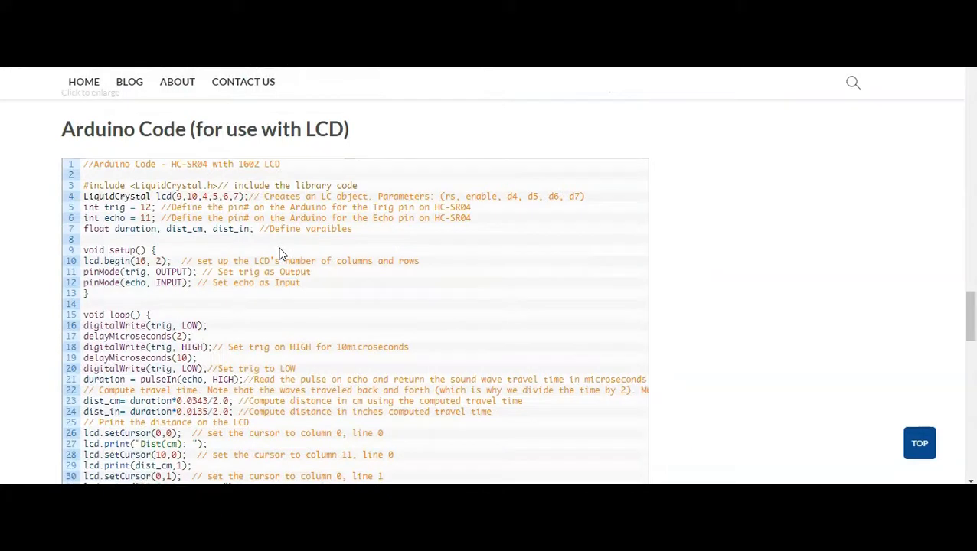
{"action": "scroll", "scroll_direction": "down", "scroll_amount": 3}
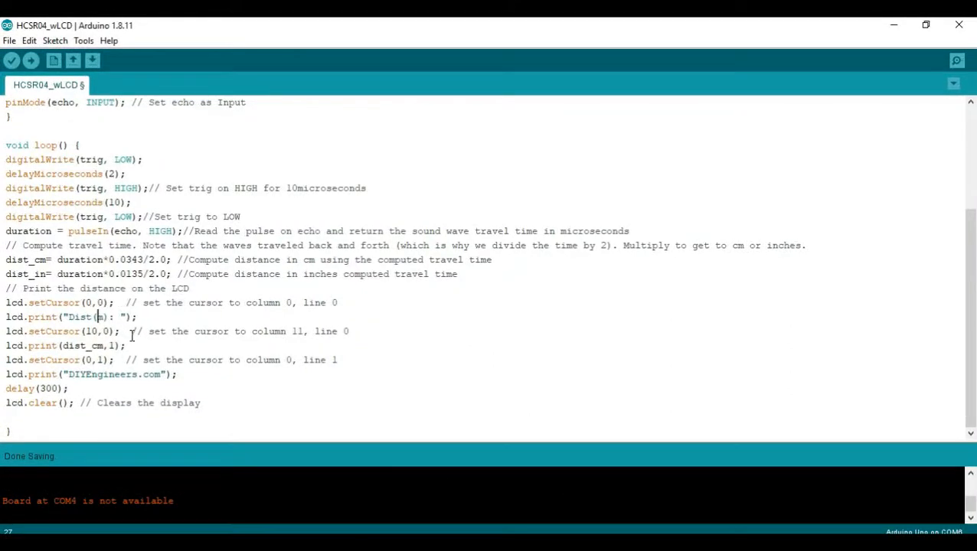
Label the LCD line 'Dist(in): ' with the dist_in value and start uploading the sketch.
{"action": "type", "text": "in"}
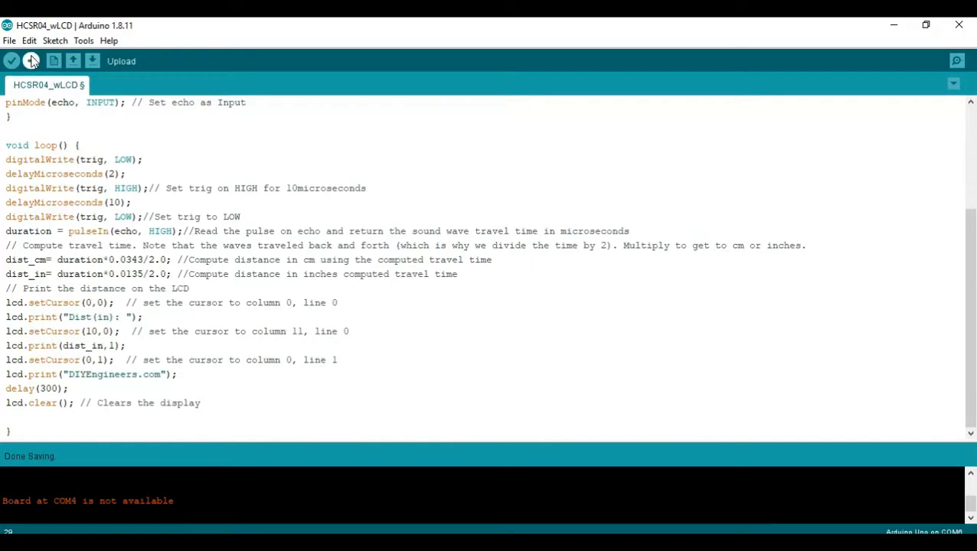
{"action": "left_click", "coordinate": [31, 61]}
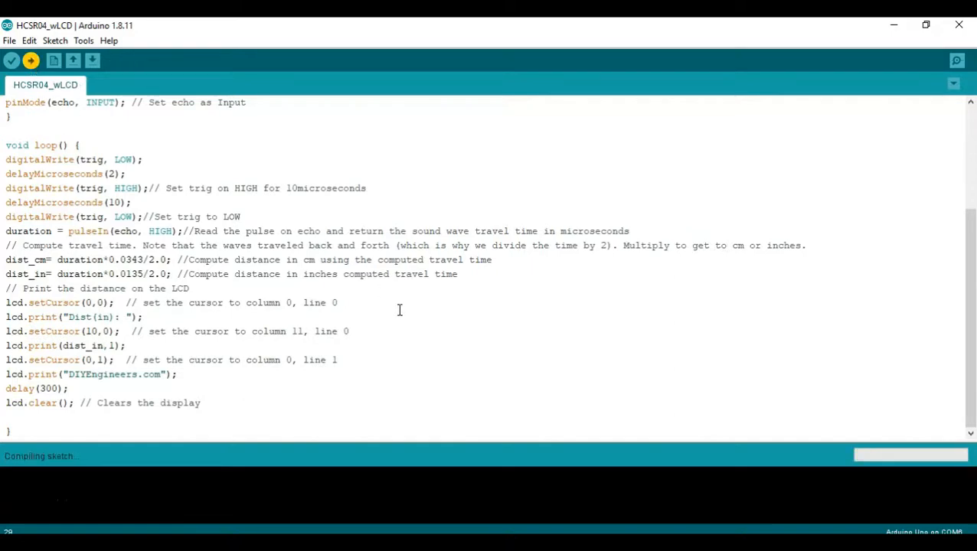